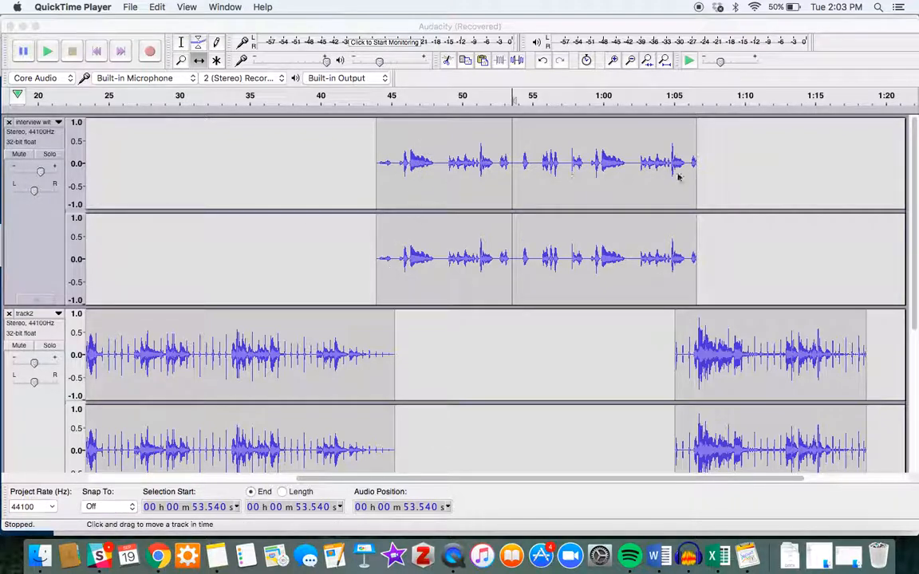
{"action": "mouse_move", "coordinate": [592, 190]}
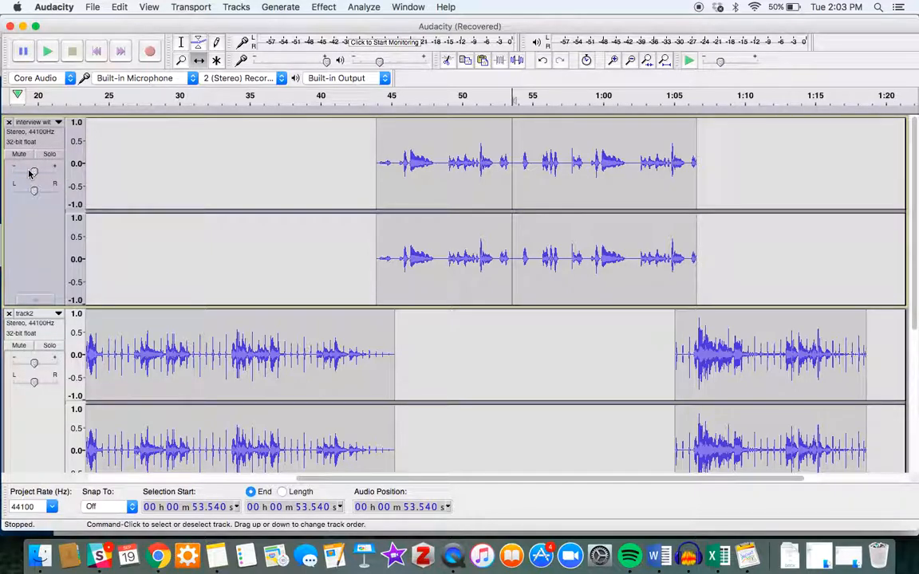
{"action": "mouse_move", "coordinate": [48, 51]}
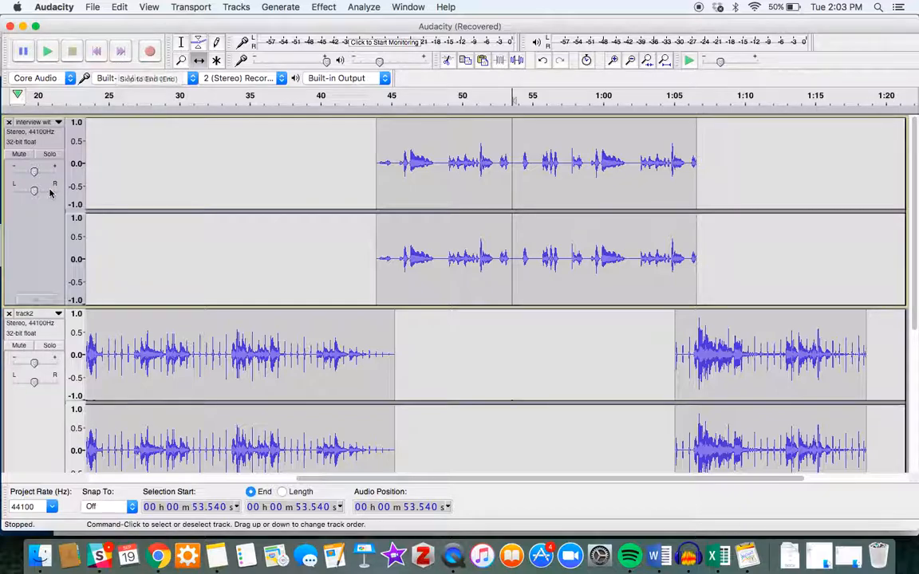
Select the opening stretch of the lower track and bring up the Effect list.
{"action": "left_click", "coordinate": [135, 77]}
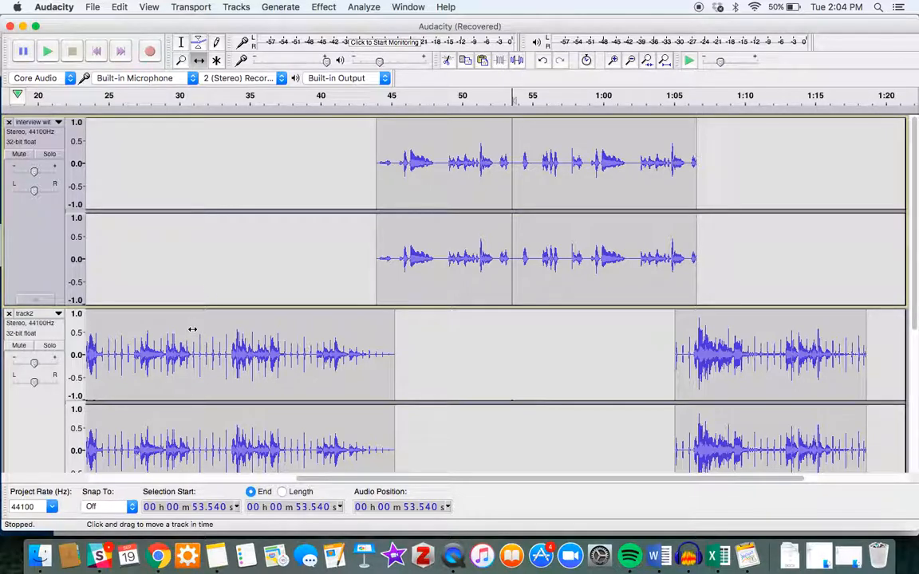
{"action": "left_click", "coordinate": [180, 42]}
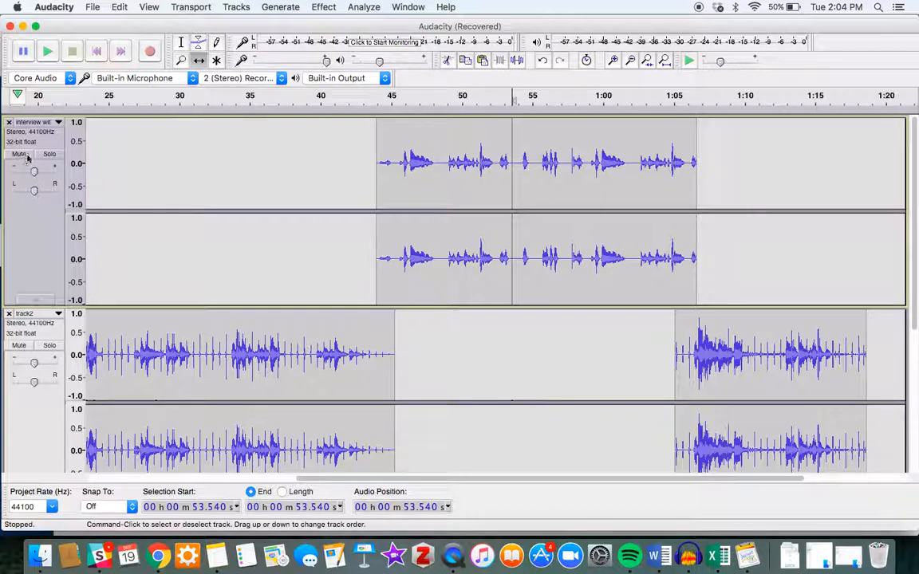
{"action": "left_click", "coordinate": [19, 153]}
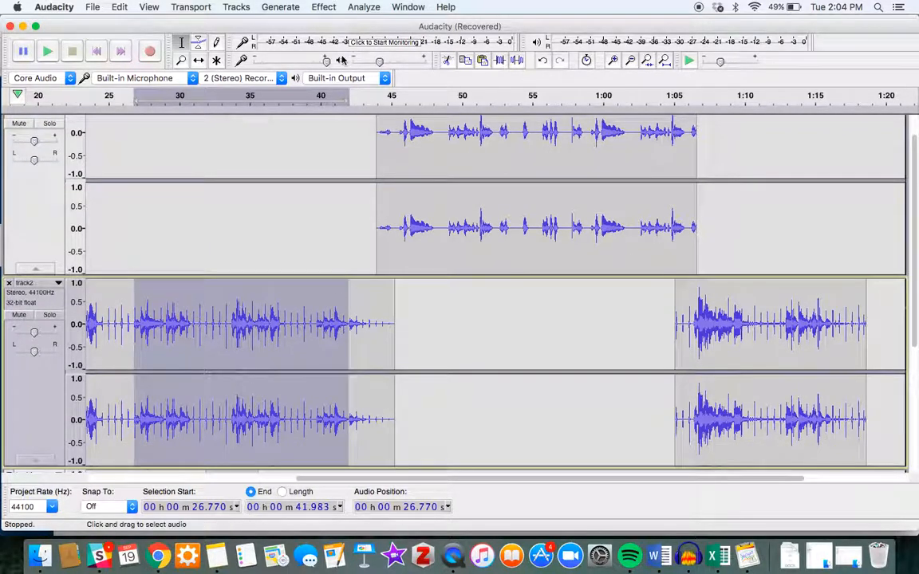
{"action": "left_click", "coordinate": [322, 7]}
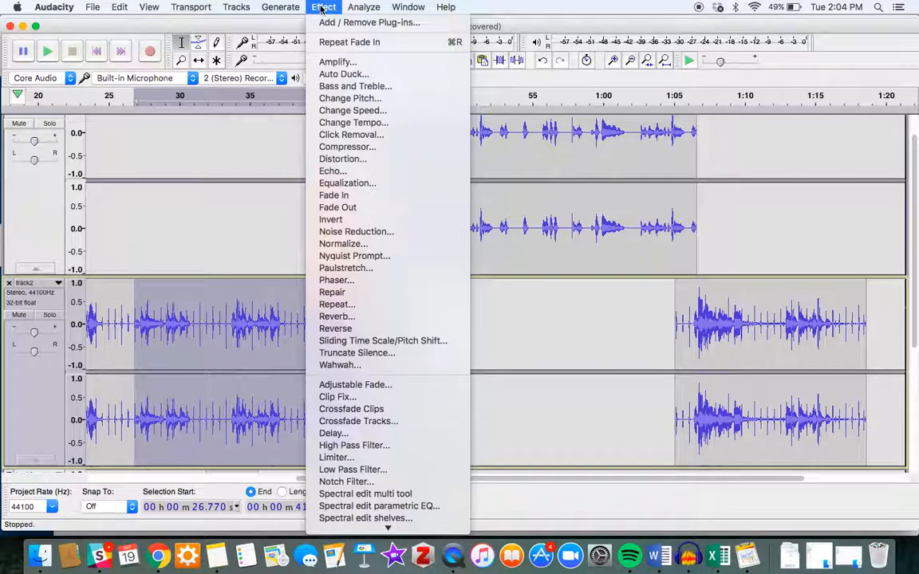
{"action": "mouse_move", "coordinate": [354, 384]}
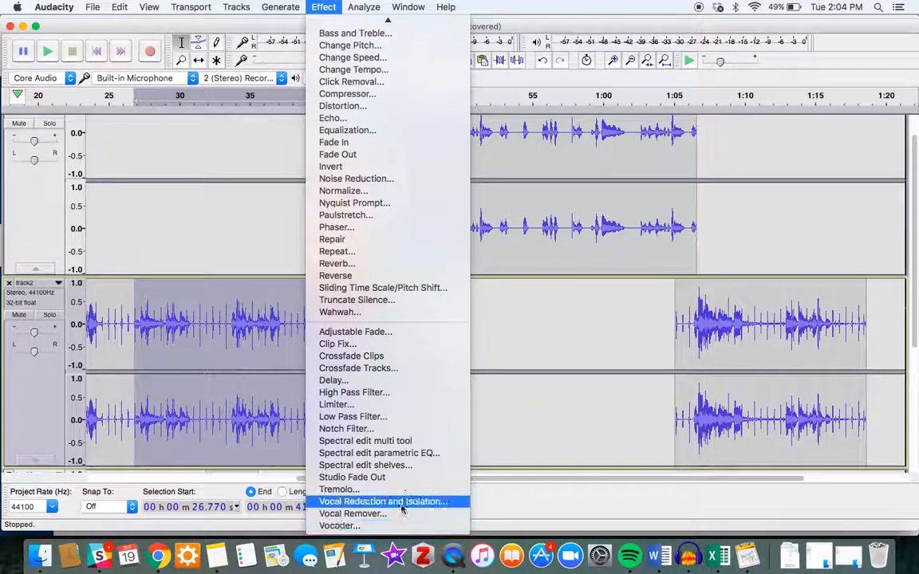
{"action": "mouse_move", "coordinate": [354, 332]}
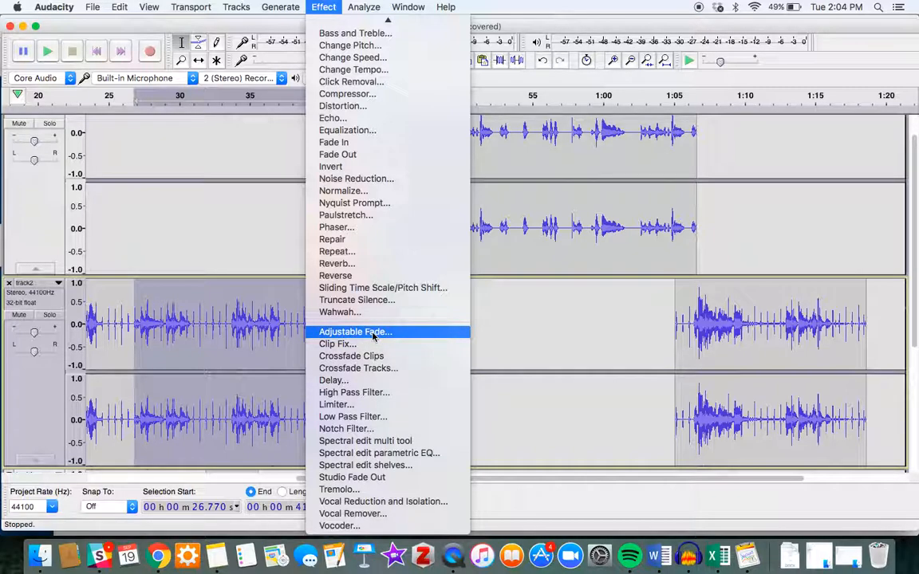
Choose Adjustable Fade and keep the default fade type.
{"action": "left_click", "coordinate": [354, 332]}
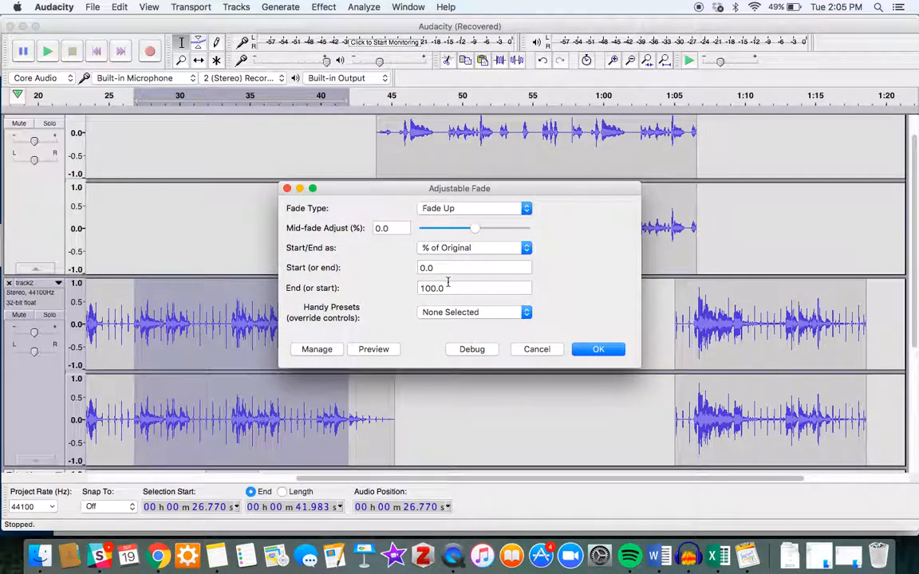
{"action": "left_click", "coordinate": [474, 207]}
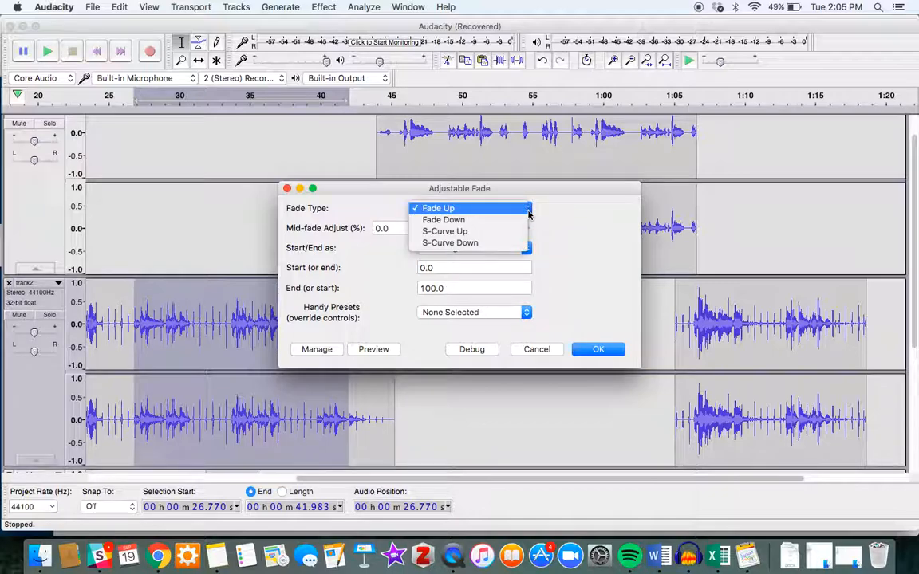
{"action": "left_click", "coordinate": [437, 207]}
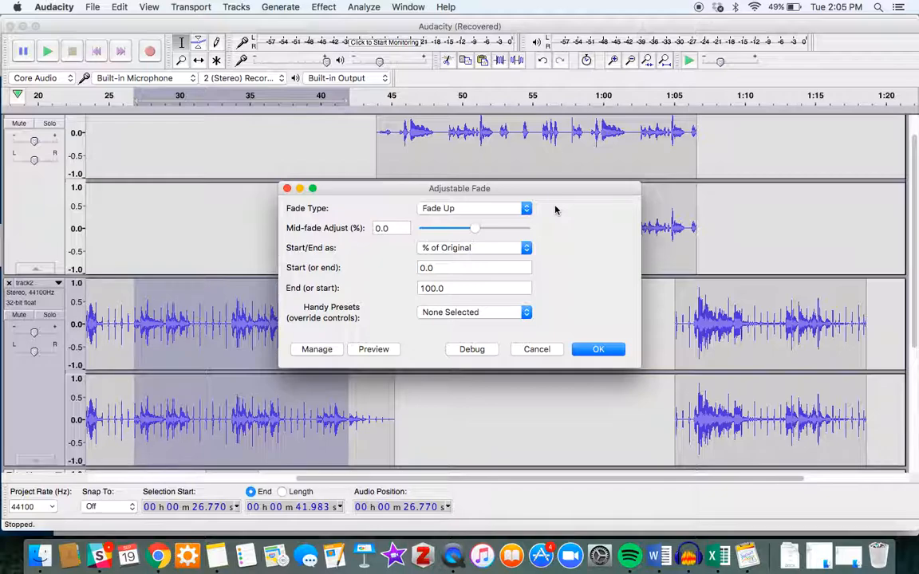
{"action": "mouse_move", "coordinate": [533, 252]}
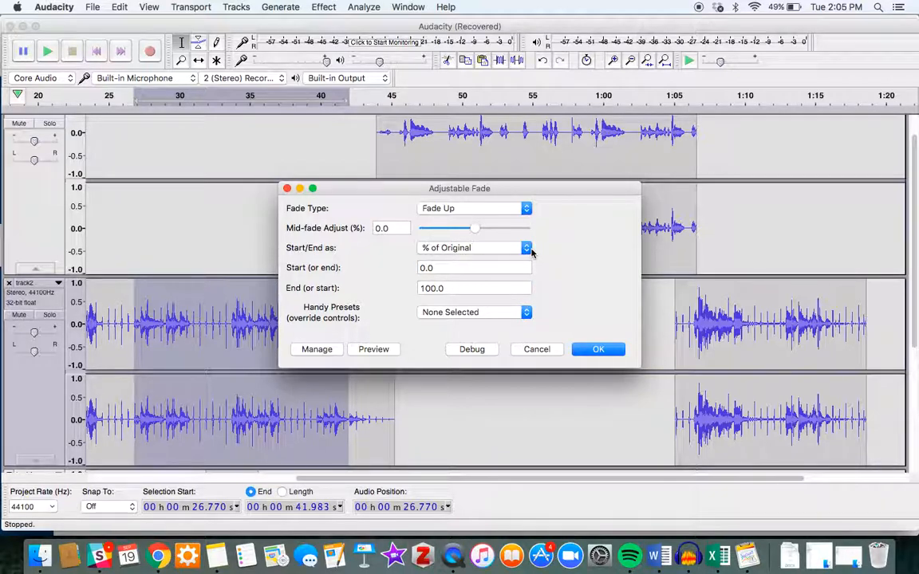
{"action": "mouse_move", "coordinate": [577, 252]}
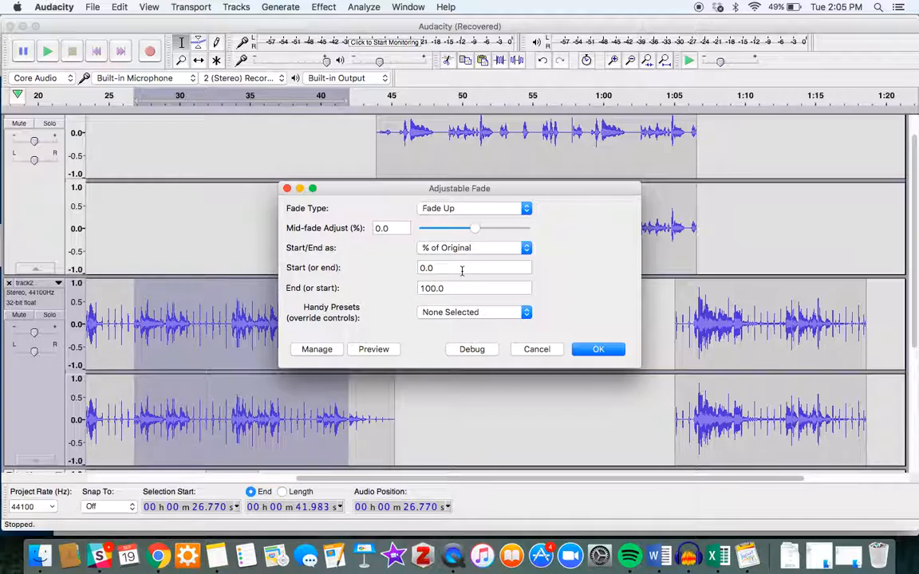
{"action": "mouse_move", "coordinate": [379, 255]}
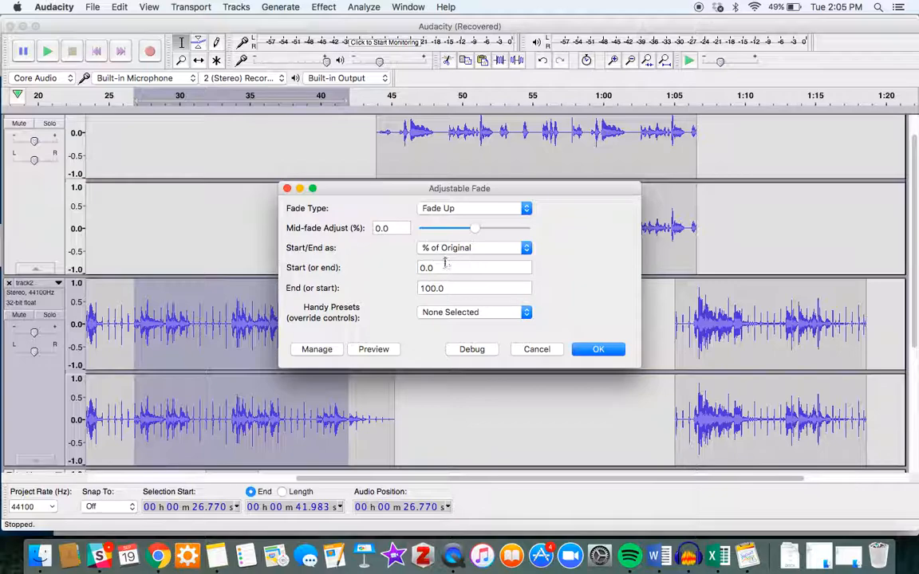
Set the fade Start and End levels to 70.0% of original and apply to the selection.
{"action": "left_click", "coordinate": [476, 268]}
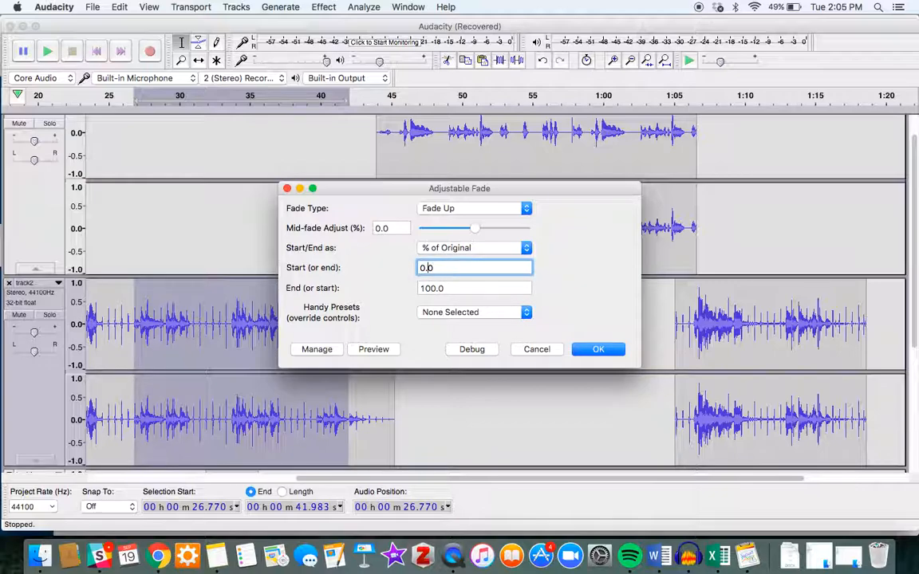
{"action": "type", "text": "30.0"}
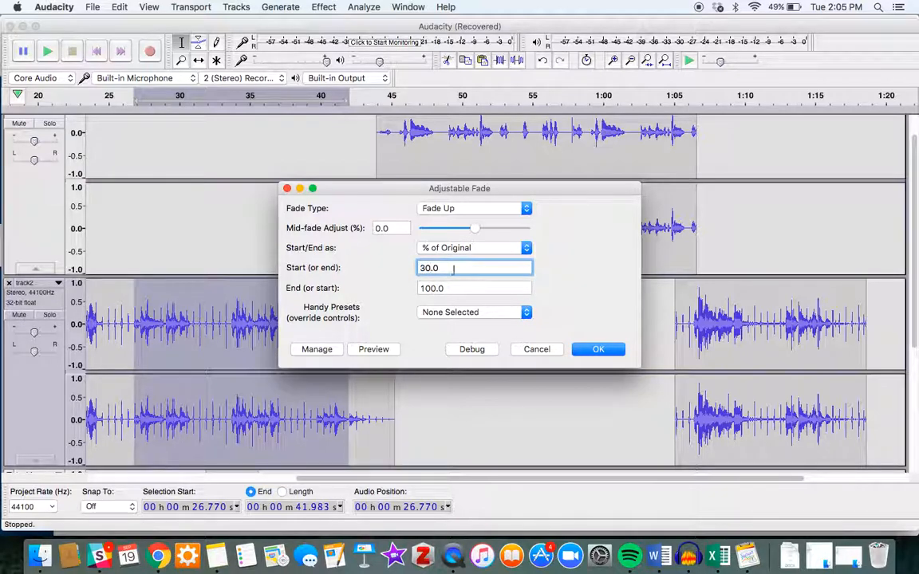
{"action": "type", "text": "10.0"}
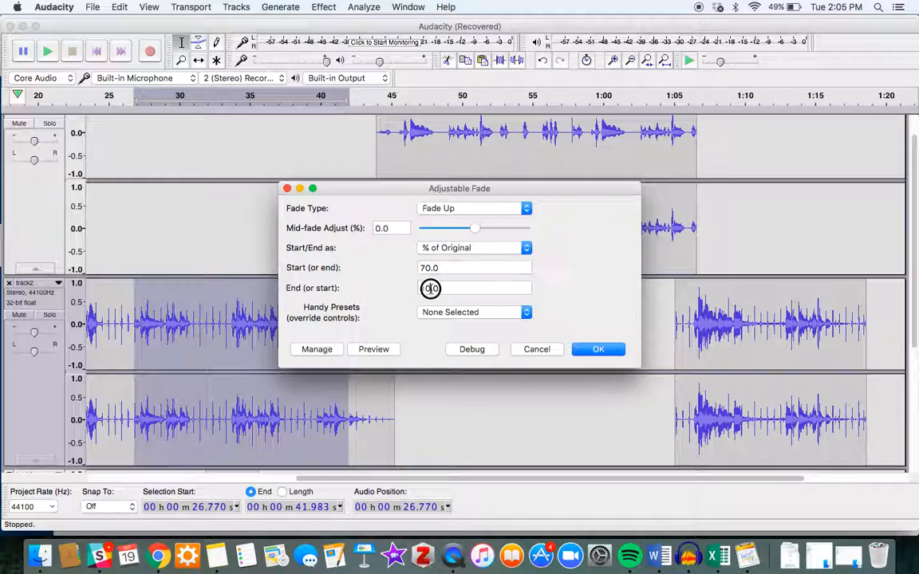
{"action": "type", "text": "70.0"}
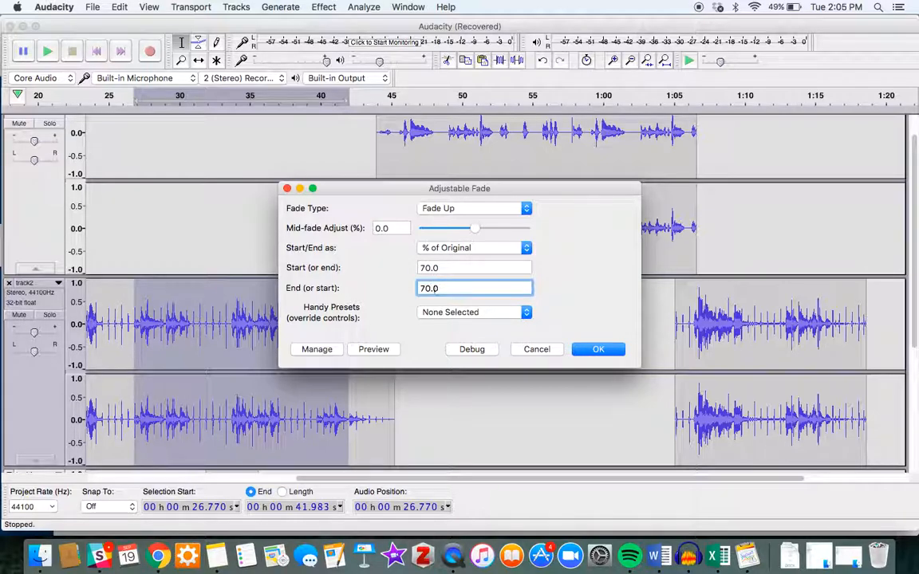
{"action": "left_click", "coordinate": [598, 349]}
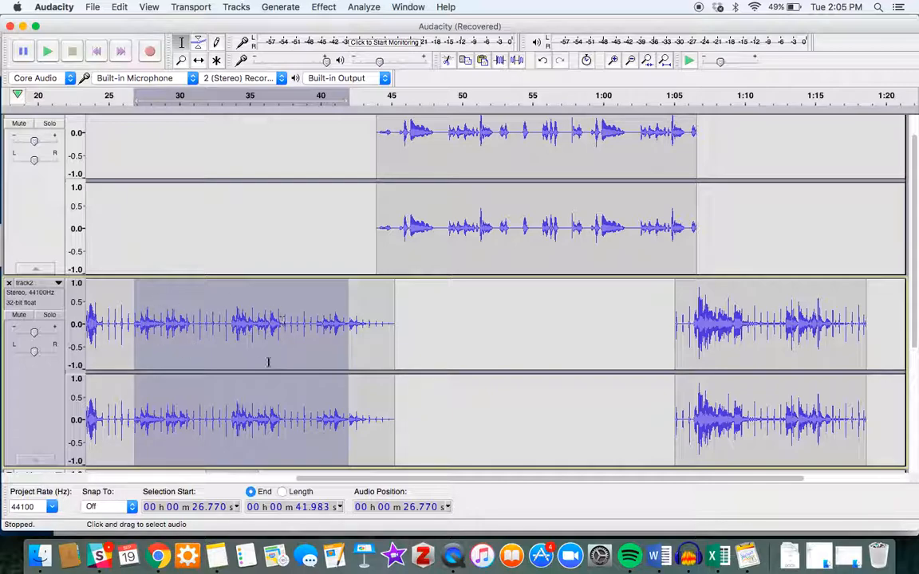
{"action": "mouse_move", "coordinate": [172, 310]}
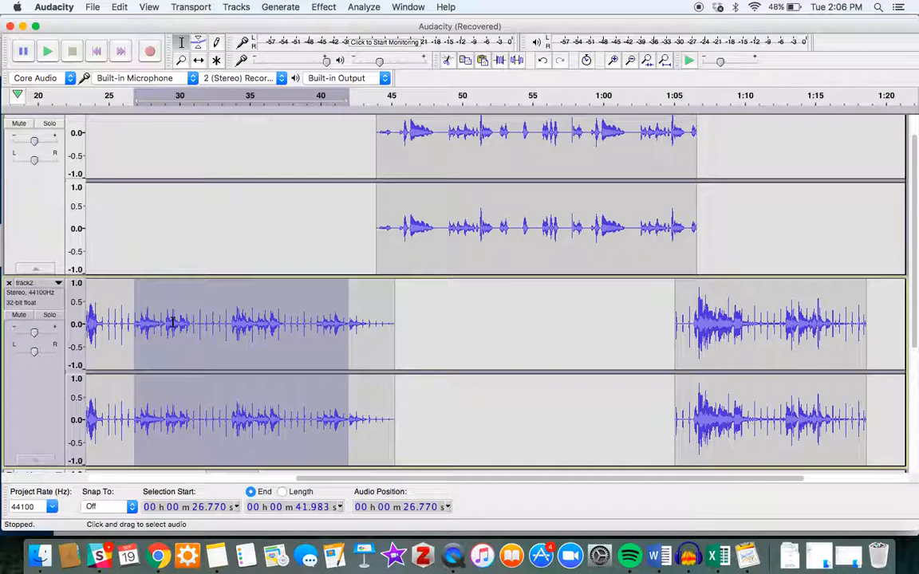
{"action": "mouse_move", "coordinate": [124, 359]}
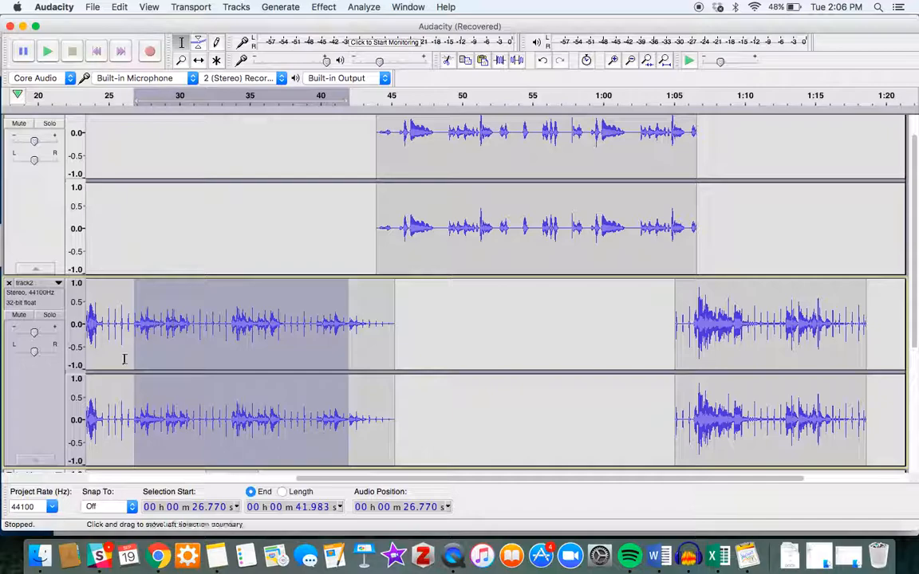